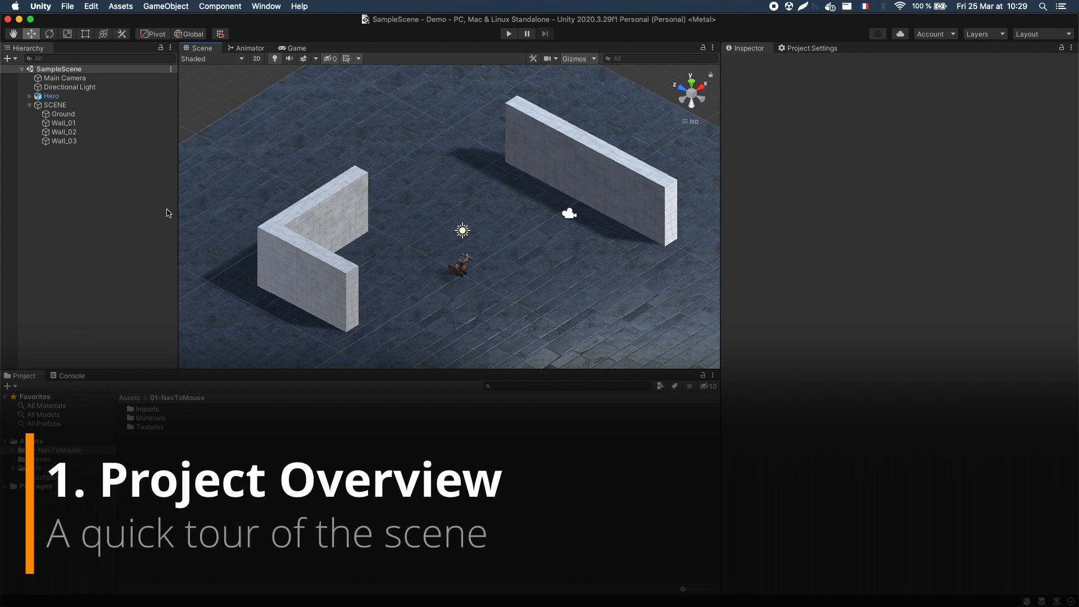
# - Inspect the Hero, Wall_02, Wall_03 and Ground objects in the Inspector
pyautogui.click(51, 96)
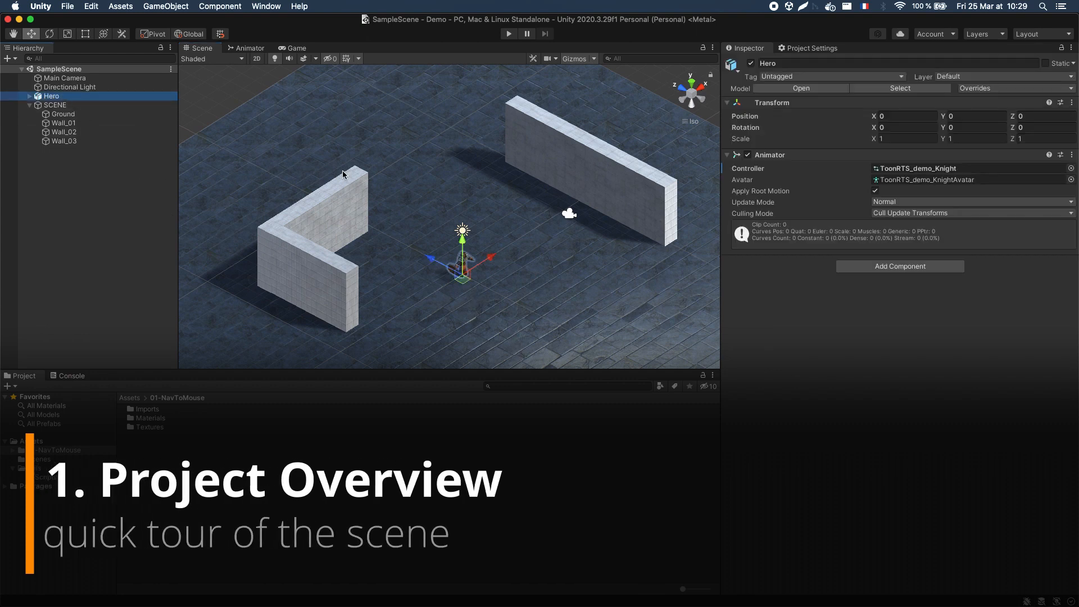
pyautogui.click(64, 131)
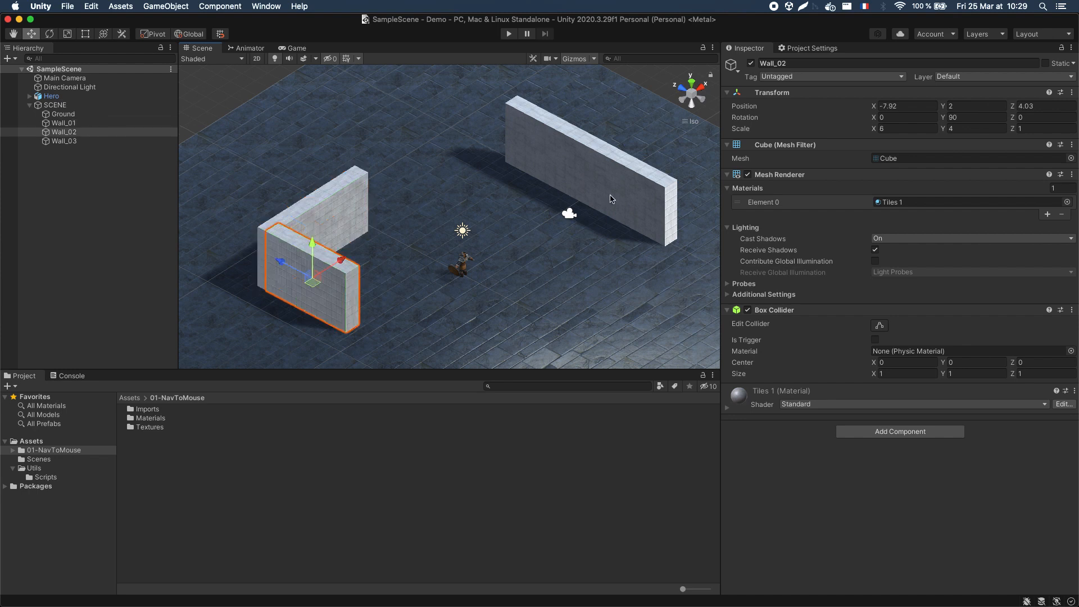
pyautogui.click(64, 141)
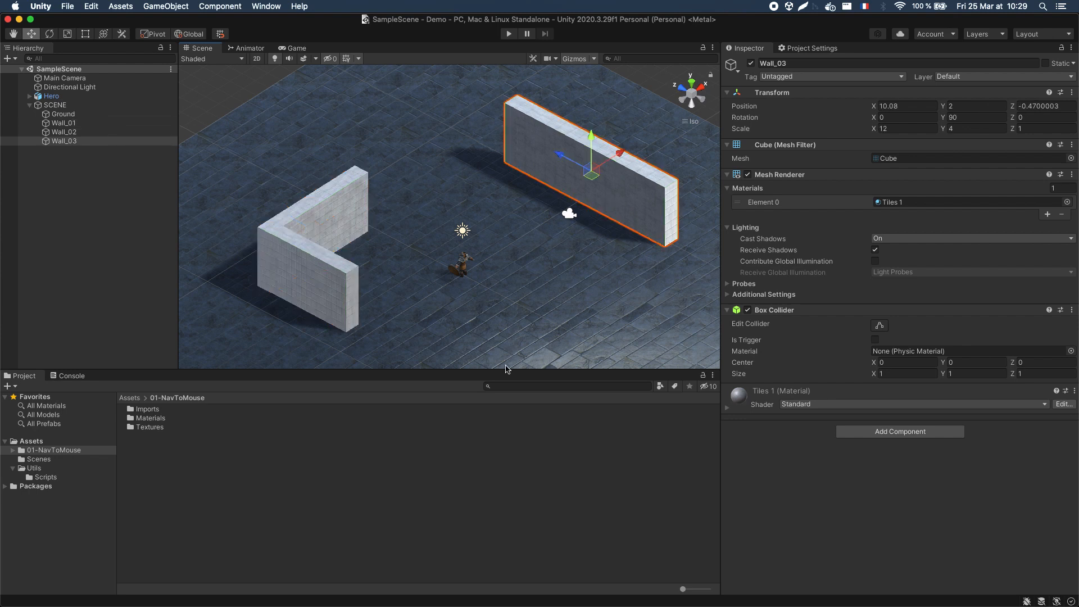
pyautogui.click(50, 96)
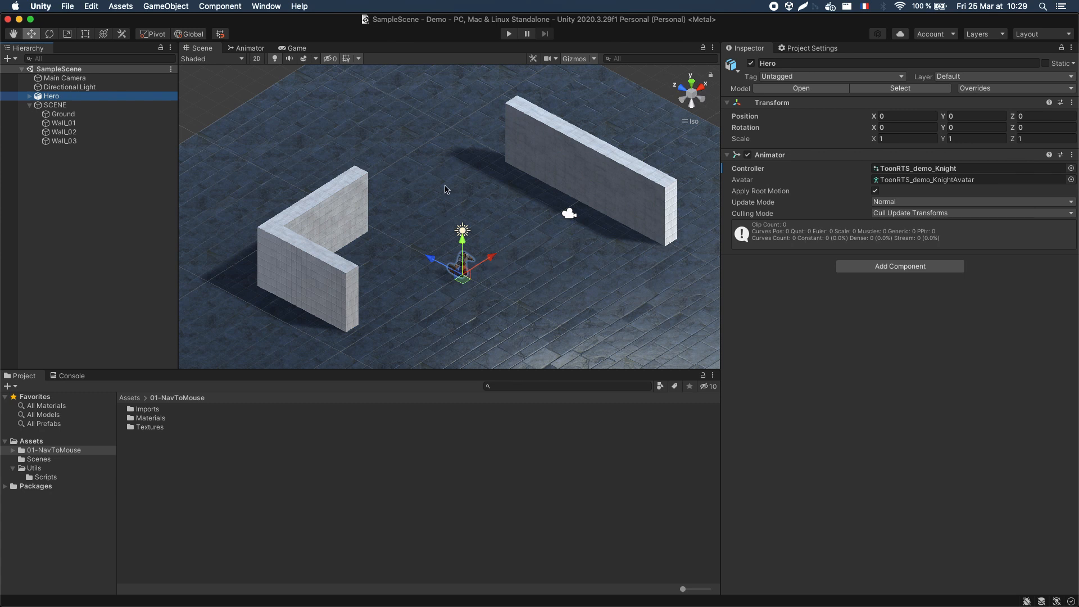
pyautogui.click(62, 113)
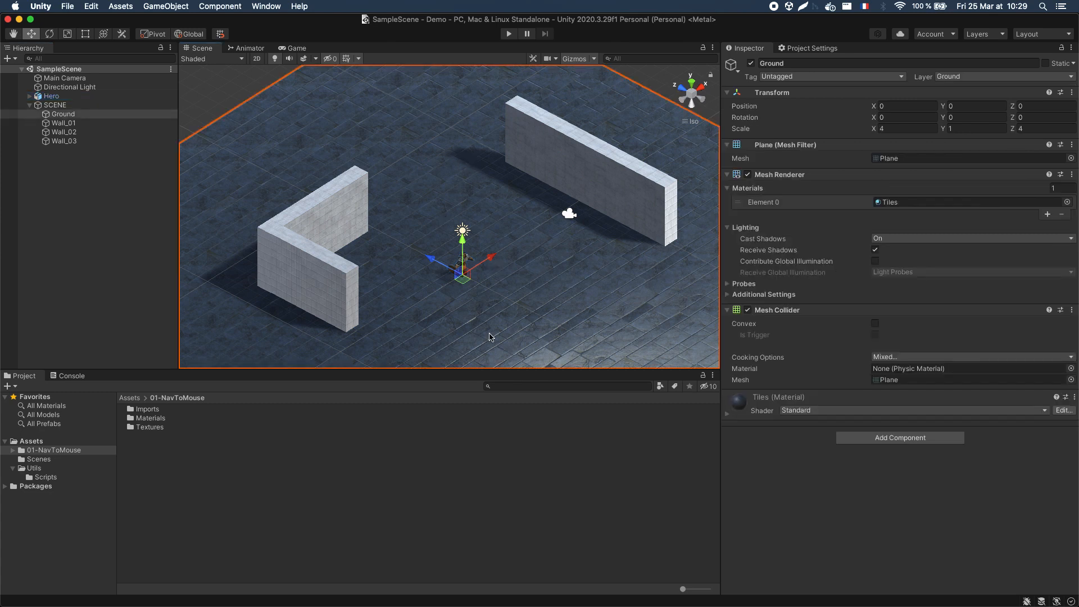
pyautogui.moveTo(518, 272)
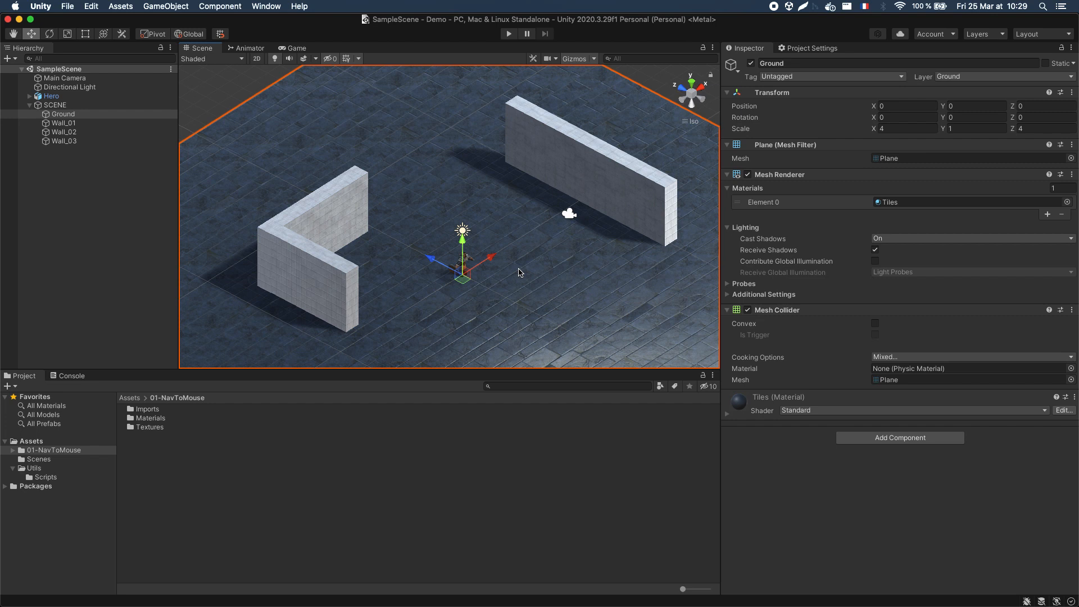
pyautogui.moveTo(318, 236)
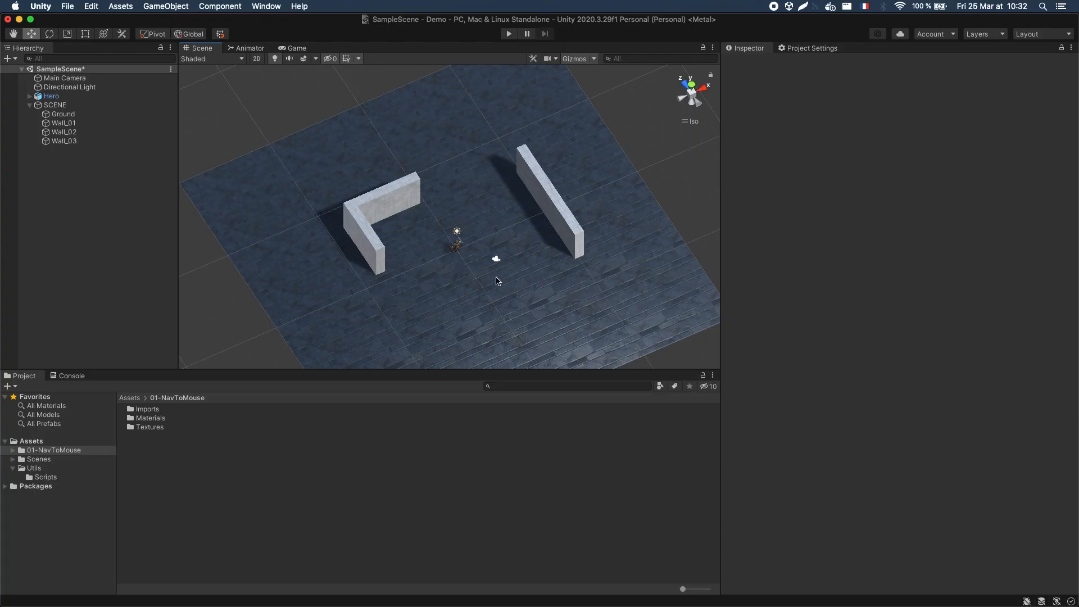
pyautogui.moveTo(502, 279)
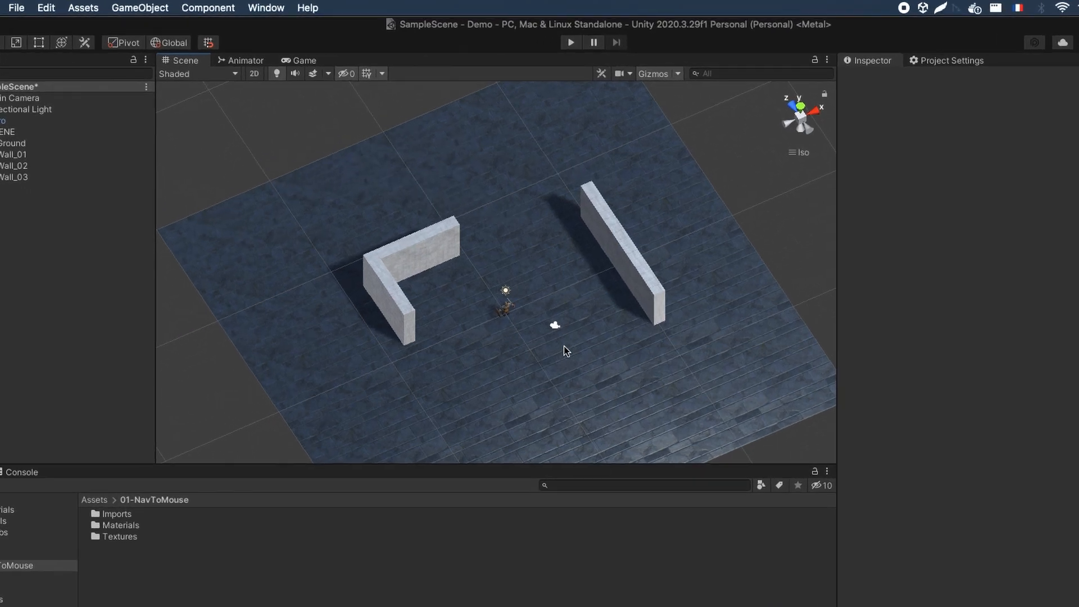
# - Open the Navigation window and mark Ground as Navigation Static
pyautogui.click(264, 7)
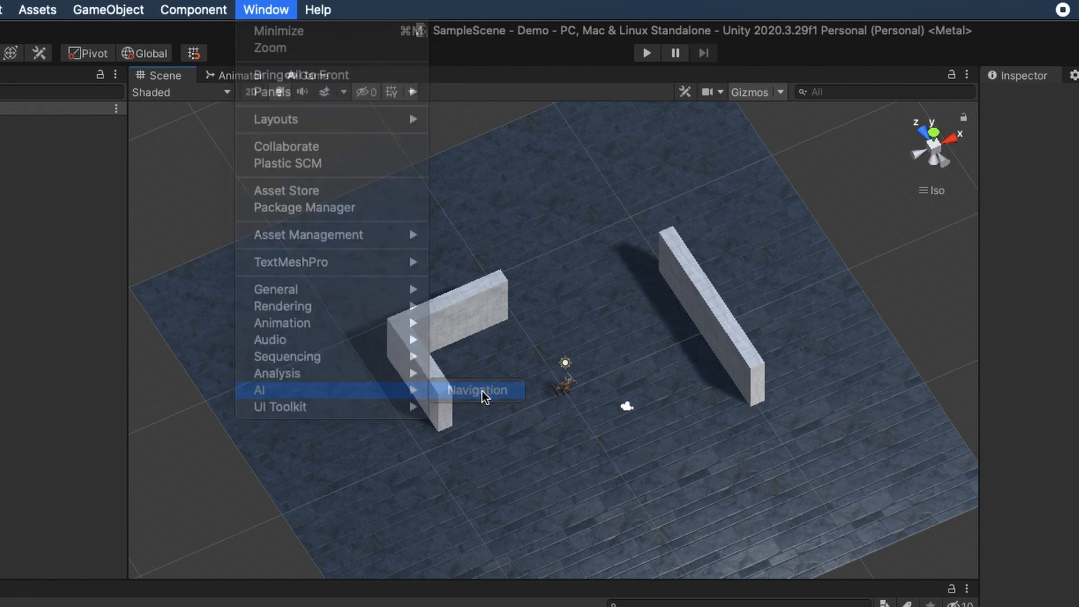
pyautogui.click(478, 390)
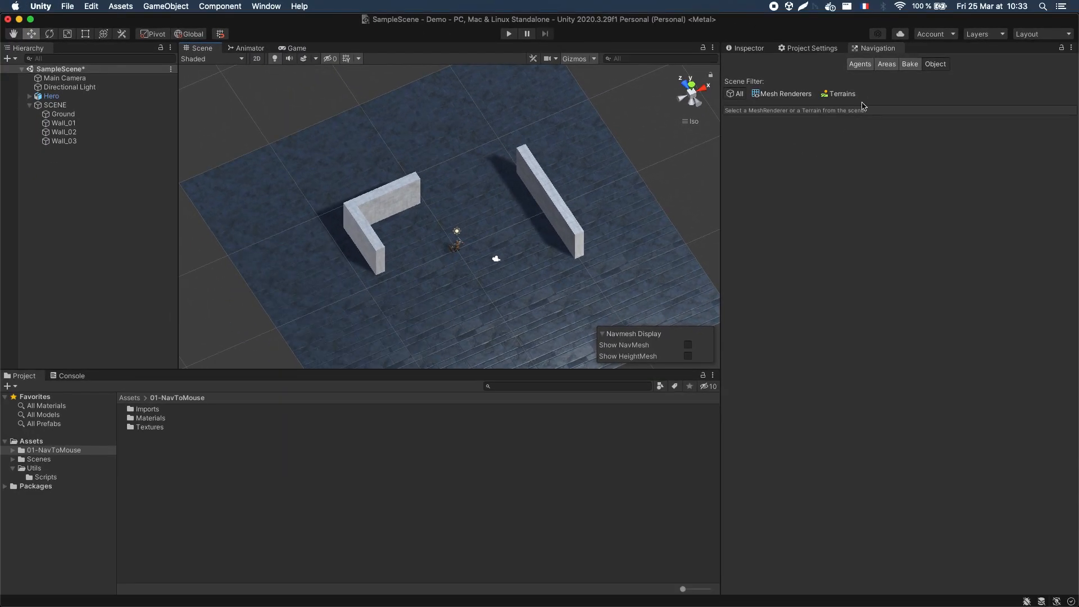
pyautogui.click(63, 113)
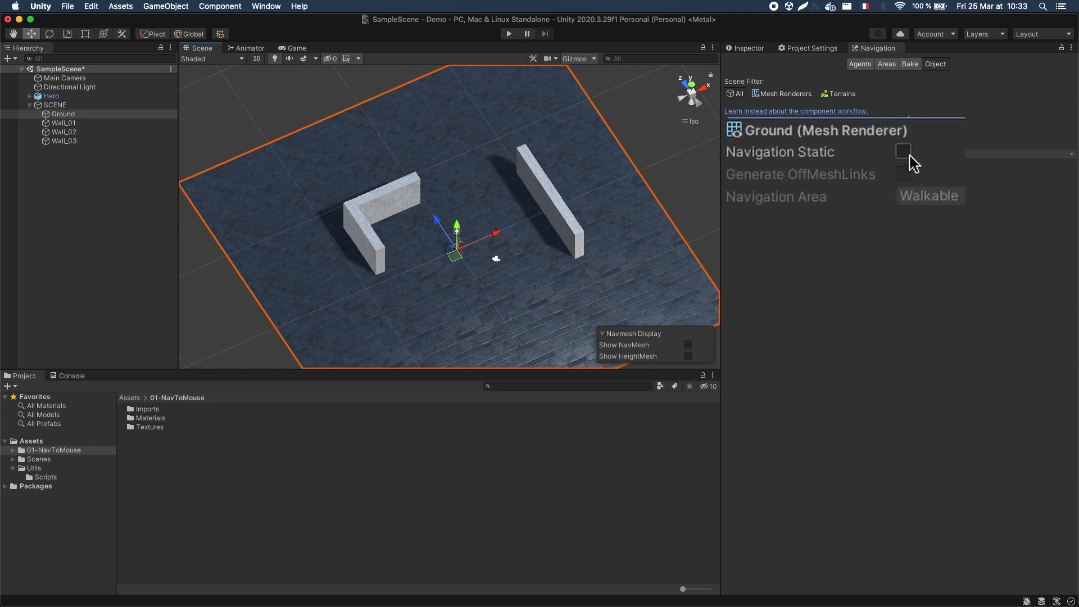
pyautogui.click(903, 151)
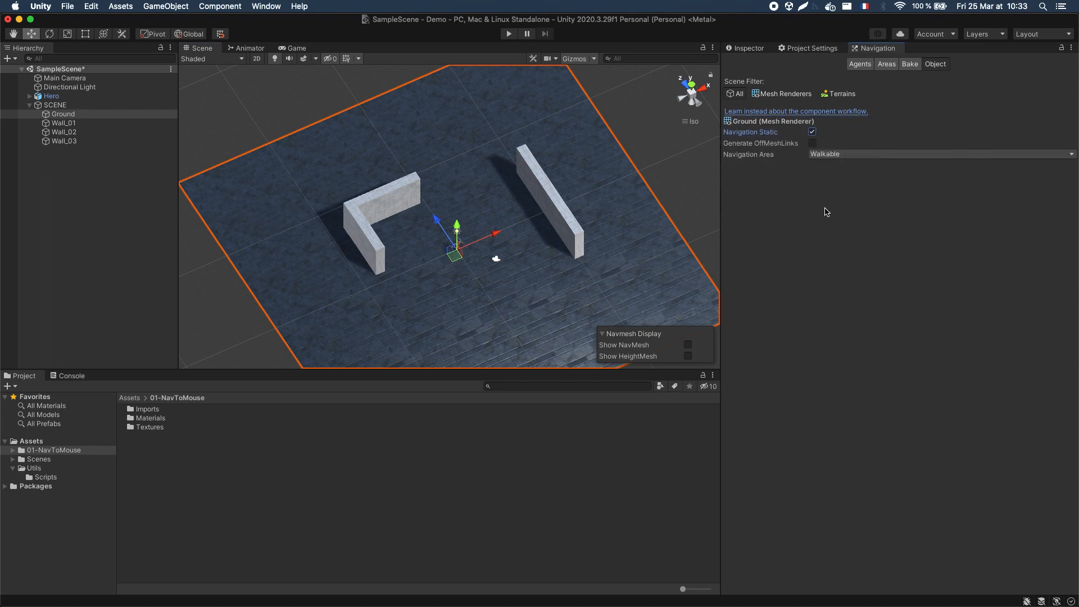
# - Show the baked NavMesh and view the floor from above, selecting a wall
pyautogui.click(909, 64)
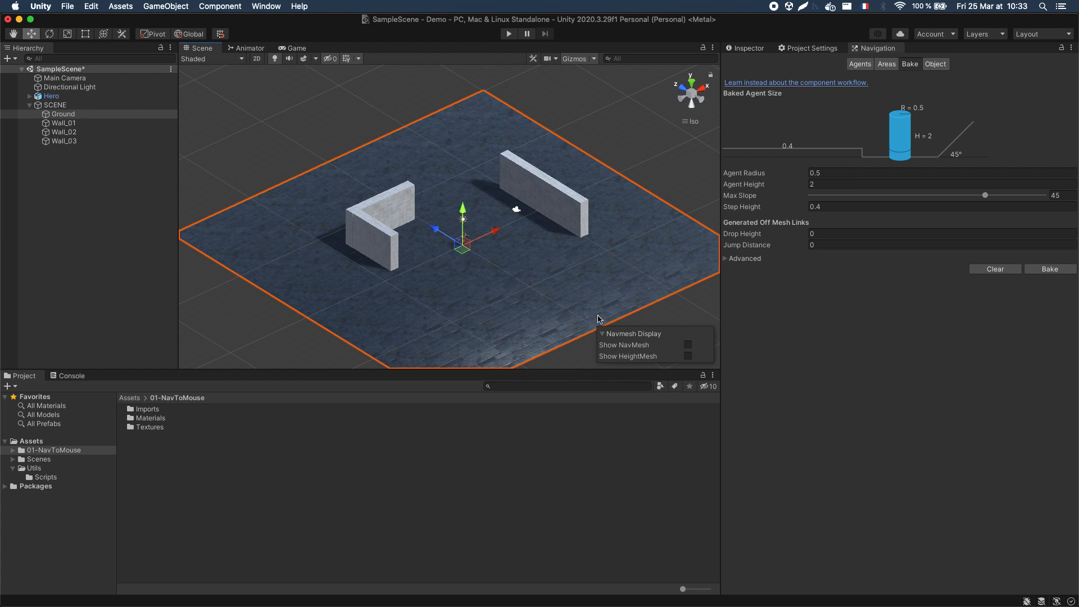
pyautogui.click(686, 344)
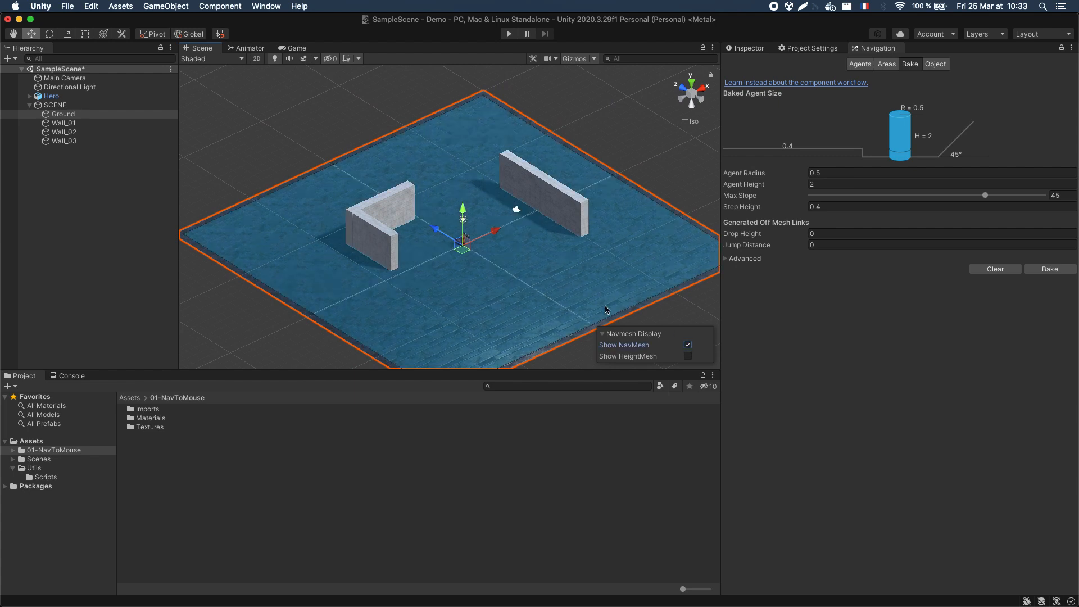
pyautogui.moveTo(605, 309); pyautogui.dragTo(557, 306)
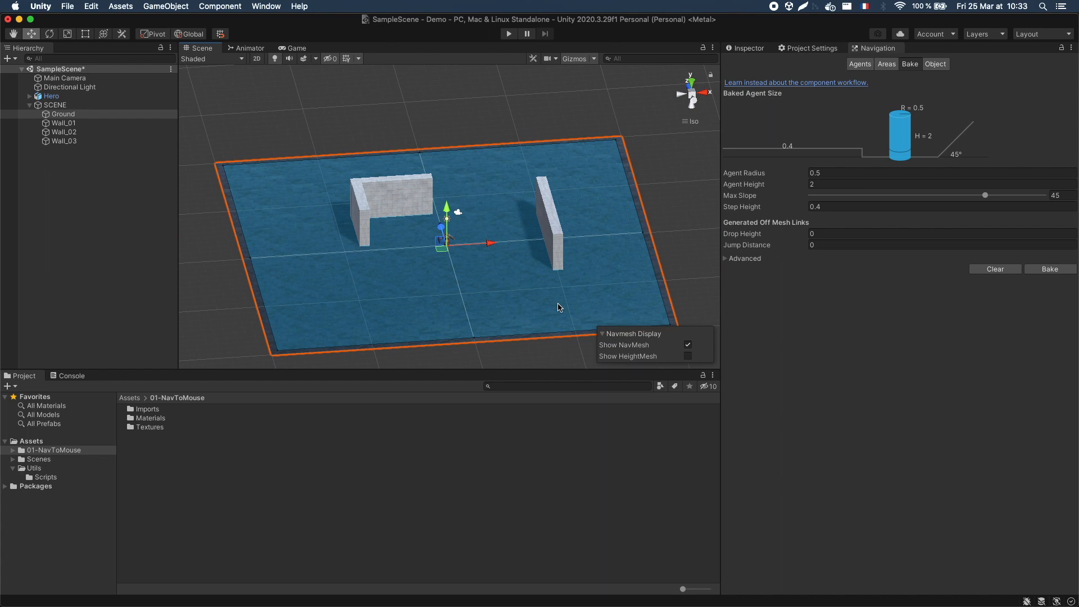
pyautogui.moveTo(403, 213)
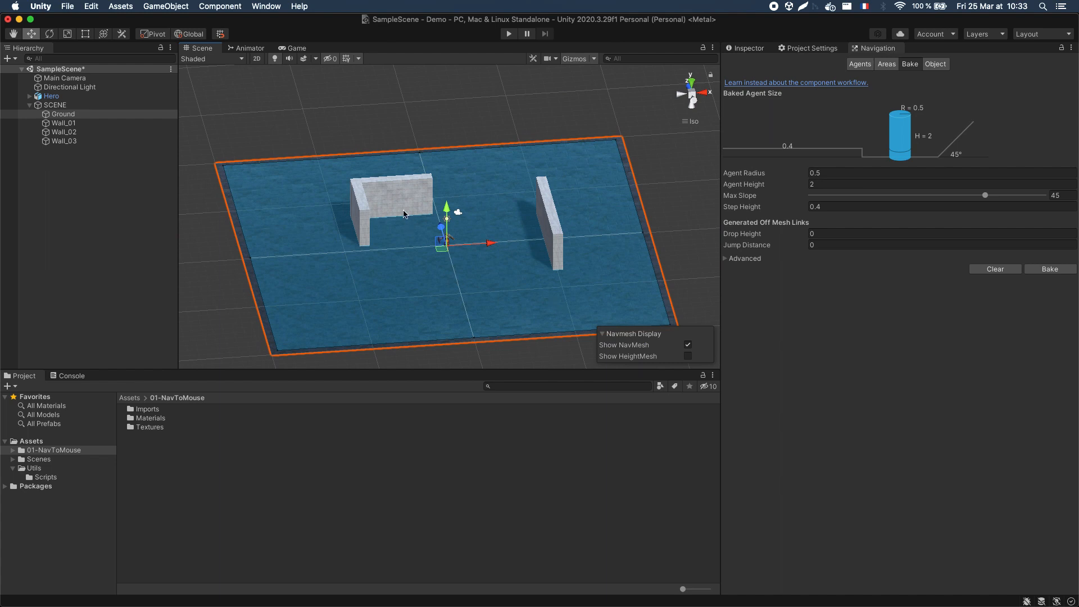
pyautogui.click(548, 220)
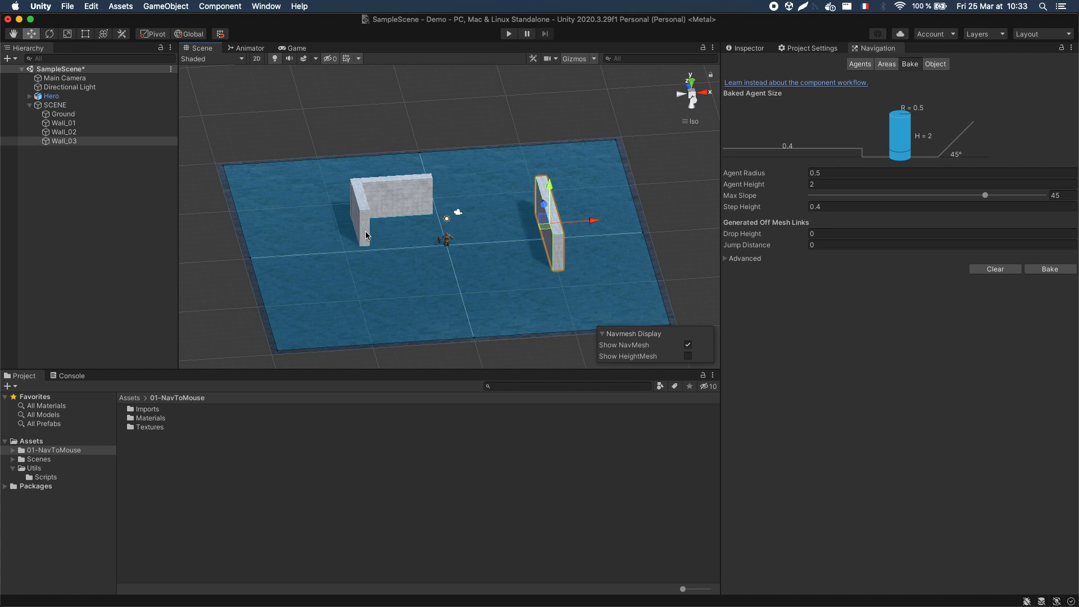
pyautogui.moveTo(463, 269)
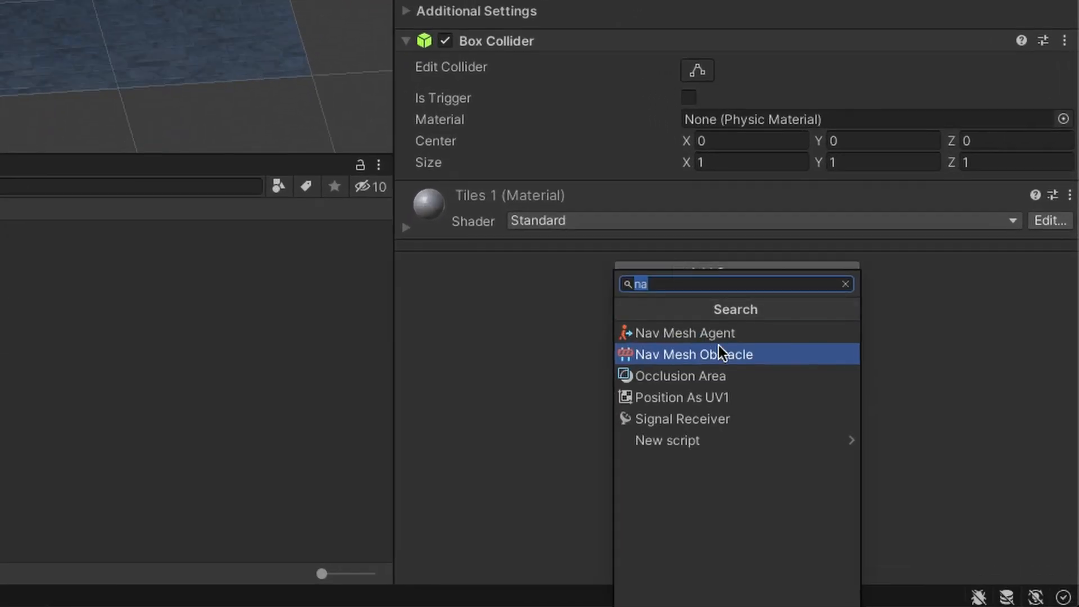
# - Give the wall a carving Nav Mesh Obstacle and the Hero a Nav Mesh Agent
pyautogui.click(693, 353)
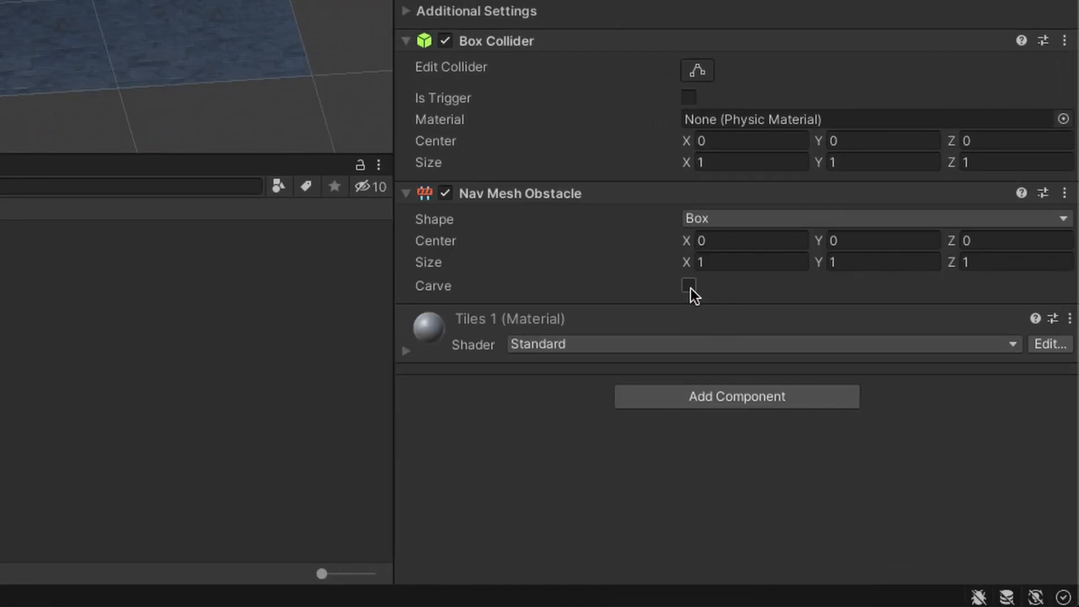
pyautogui.click(687, 286)
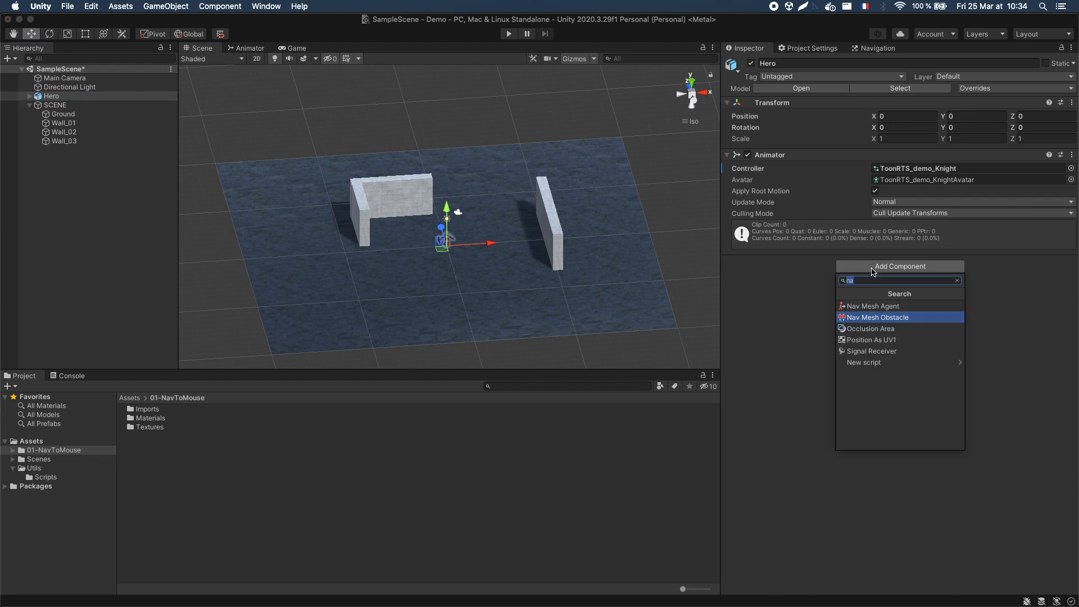
pyautogui.click(870, 306)
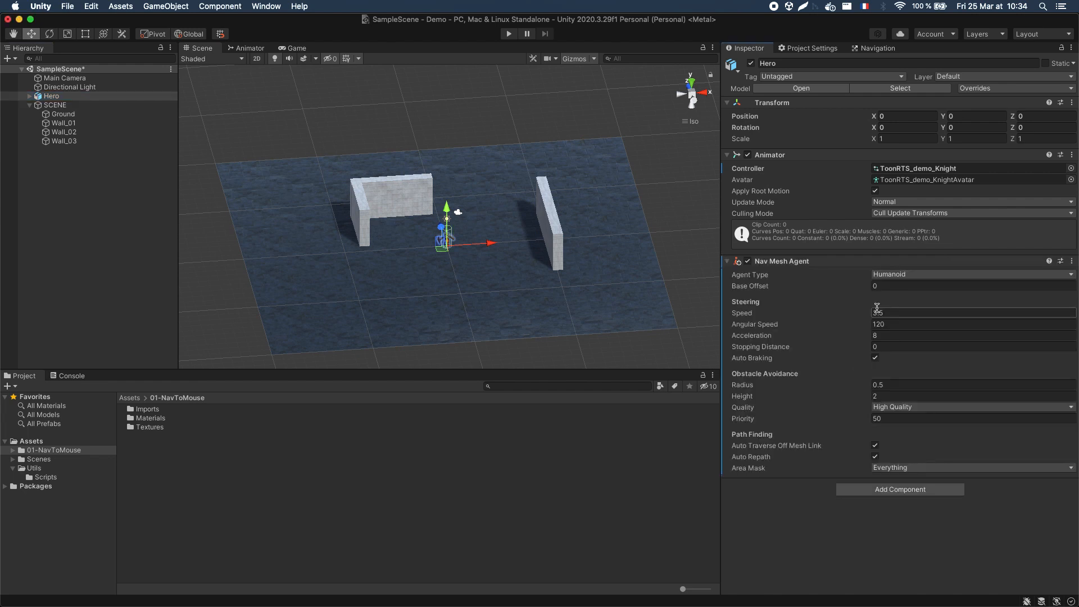
pyautogui.click(877, 49)
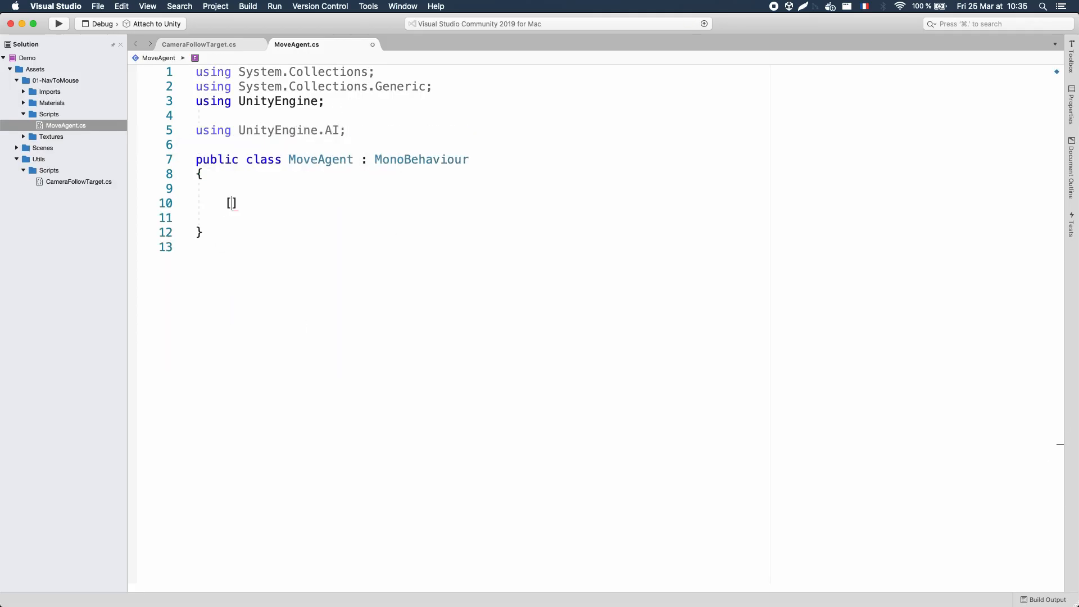
# - Add a serialized NavMeshAgent _agent field assigned via GetComponent, and begin a Camera field
pyautogui.write('SerializeField] private NavMeshAgent _agent;')
pyautogui.write('[RequireComponent(typeof(')
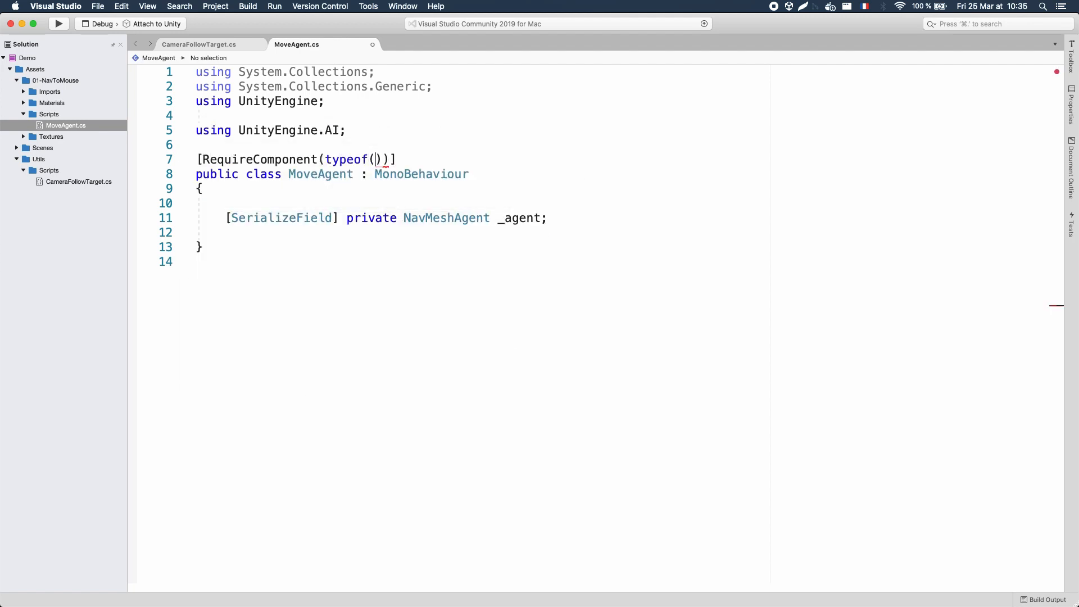
pyautogui.write('NavMeshAgent')
pyautogui.click(477, 232)
pyautogui.write('private void Awake(')
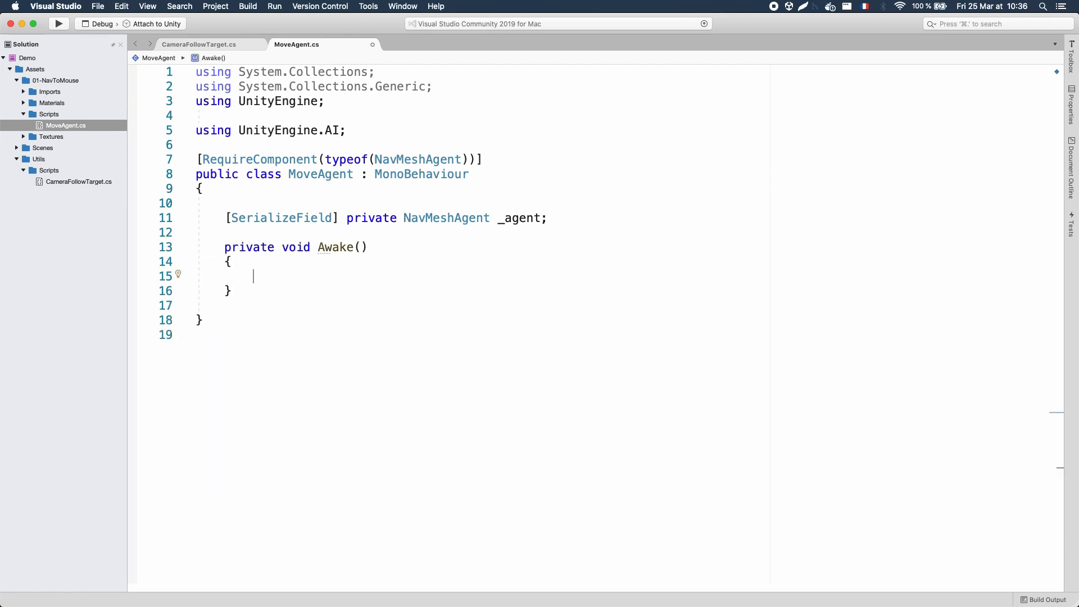
pyautogui.write('_agent = GetComponent<NavMeshAgent>();')
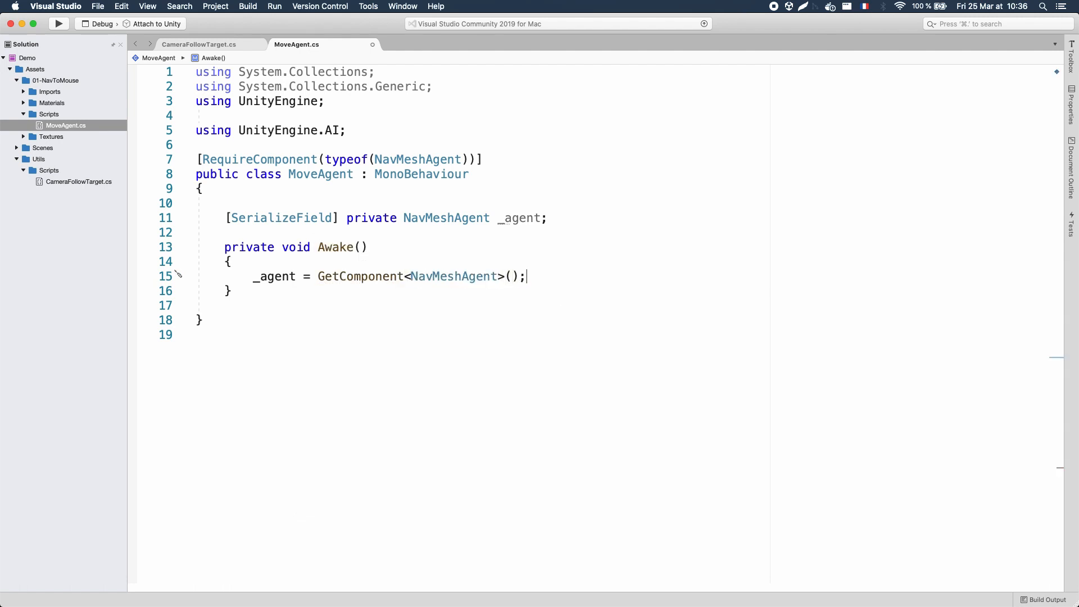
pyautogui.write('private Camerra _camera;')
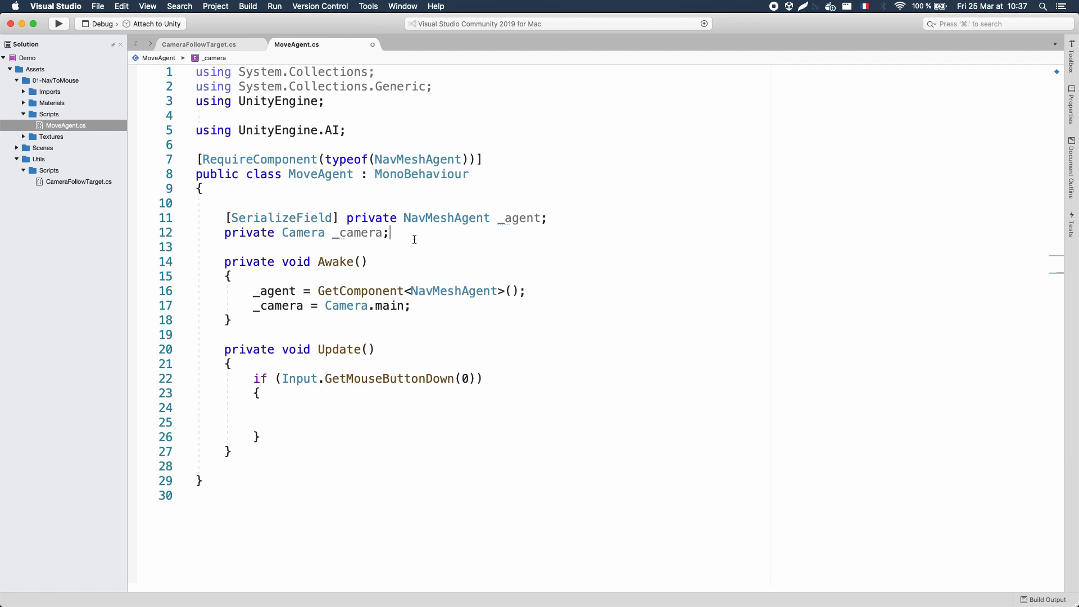
# - Add _ray and _hit fields and a Physics.Raycast limited to 1000f, then select Ground
pyautogui.write('private Ray _ray;')
pyautogui.click(481, 407)
pyautogui.write('_ray = _camera.ScreenPointToRay(Input.mousePosition);')
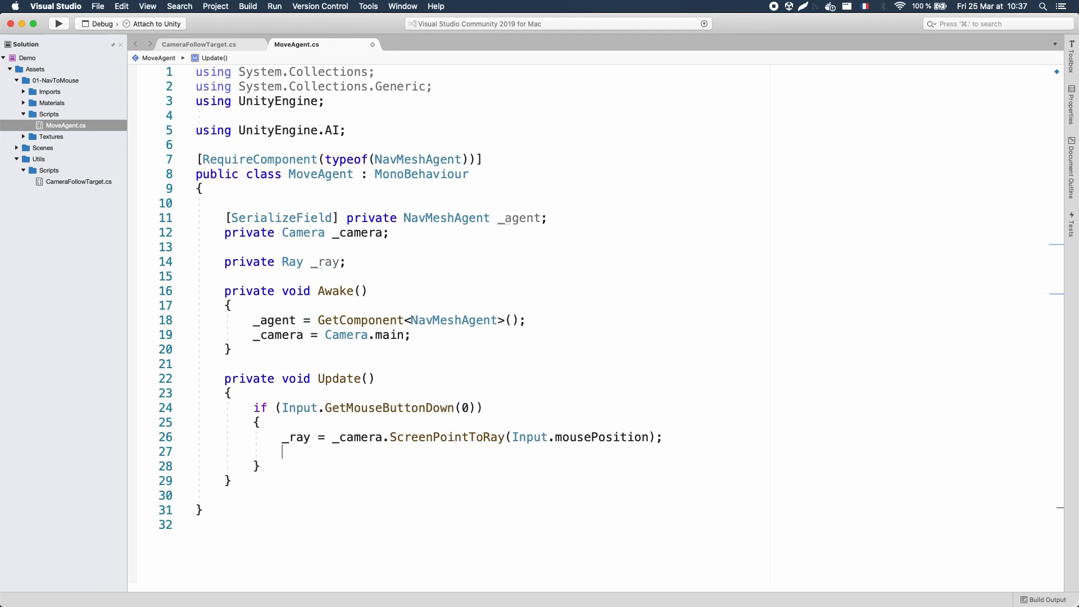
pyautogui.write('private RaycastHit _hit;')
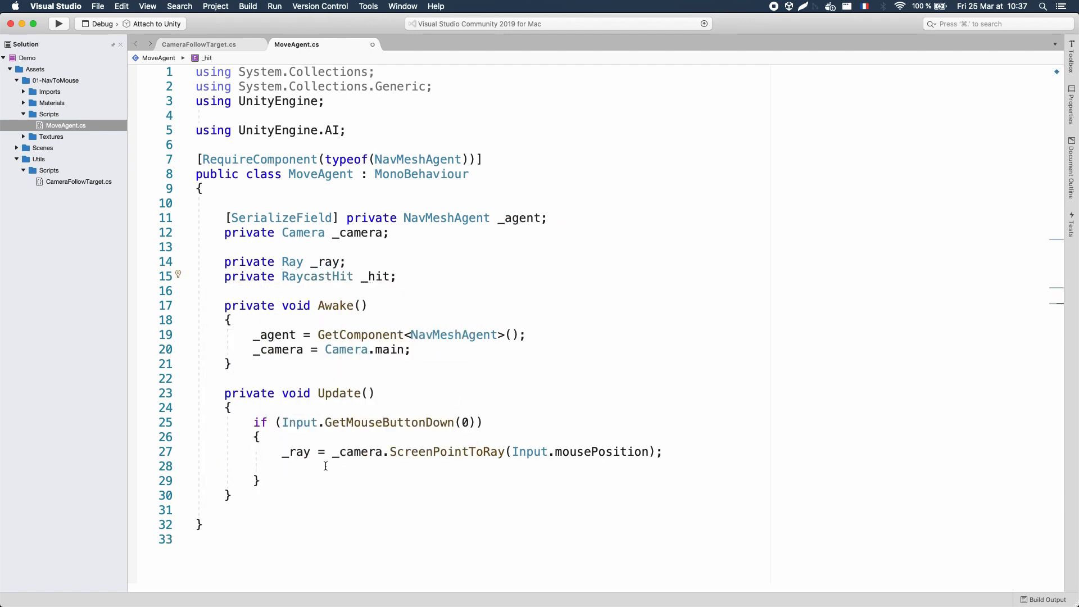
pyautogui.write('if (Physics.Raycast(_ray, out _hit,')
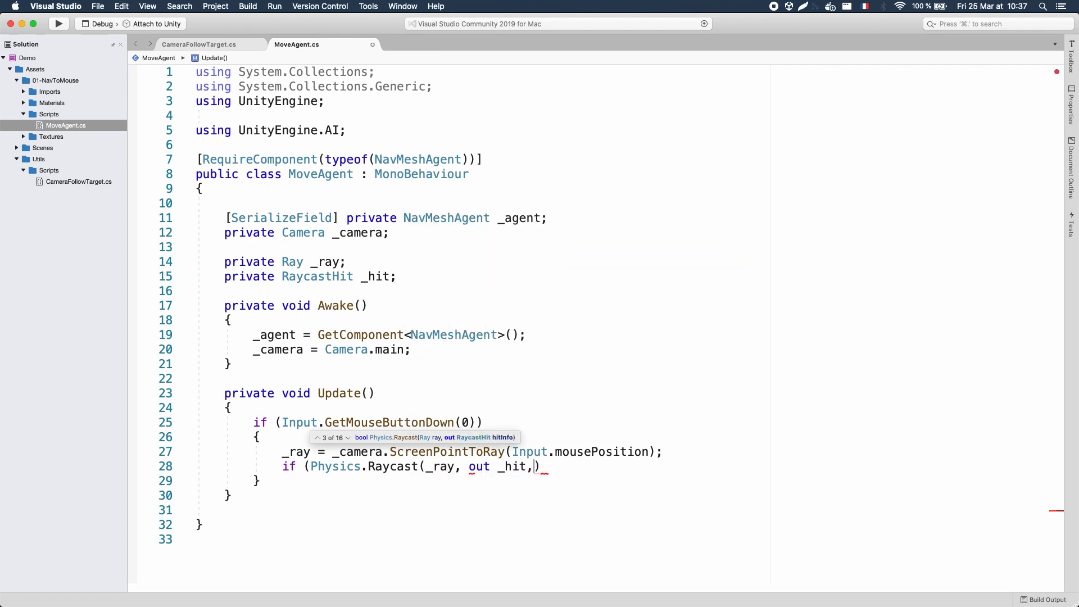
pyautogui.write('1000f)')
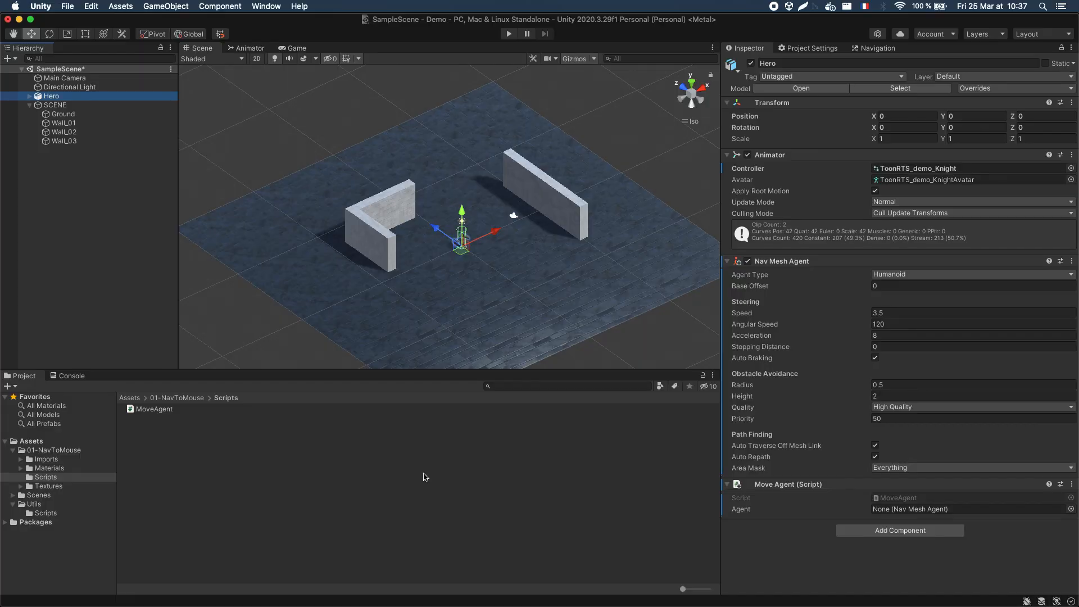
pyautogui.click(62, 113)
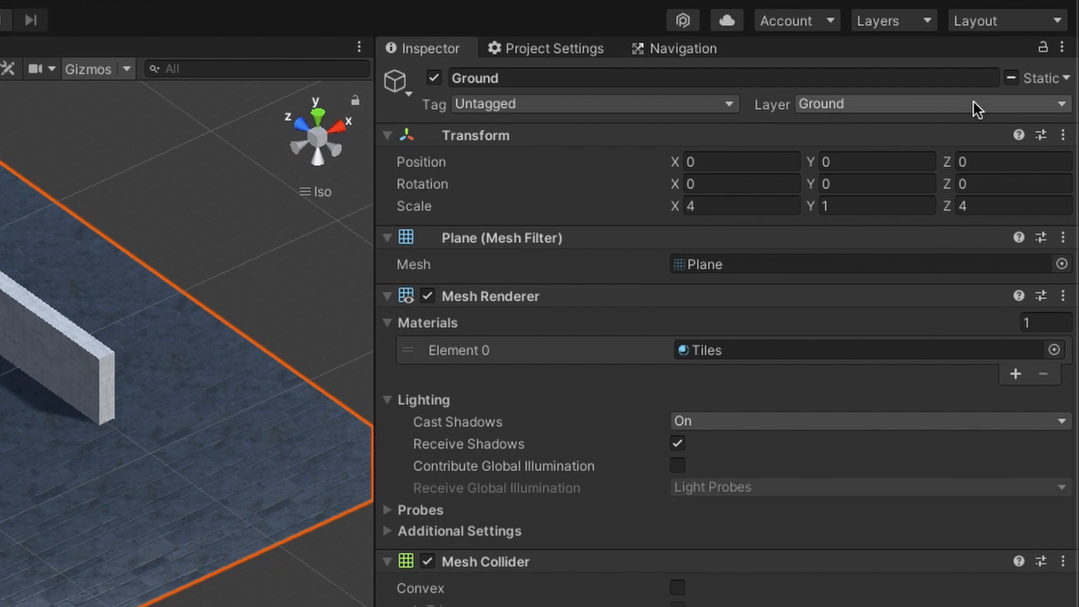
# - Check the Layer dropdown to confirm Ground is on the Ground layer
pyautogui.click(928, 104)
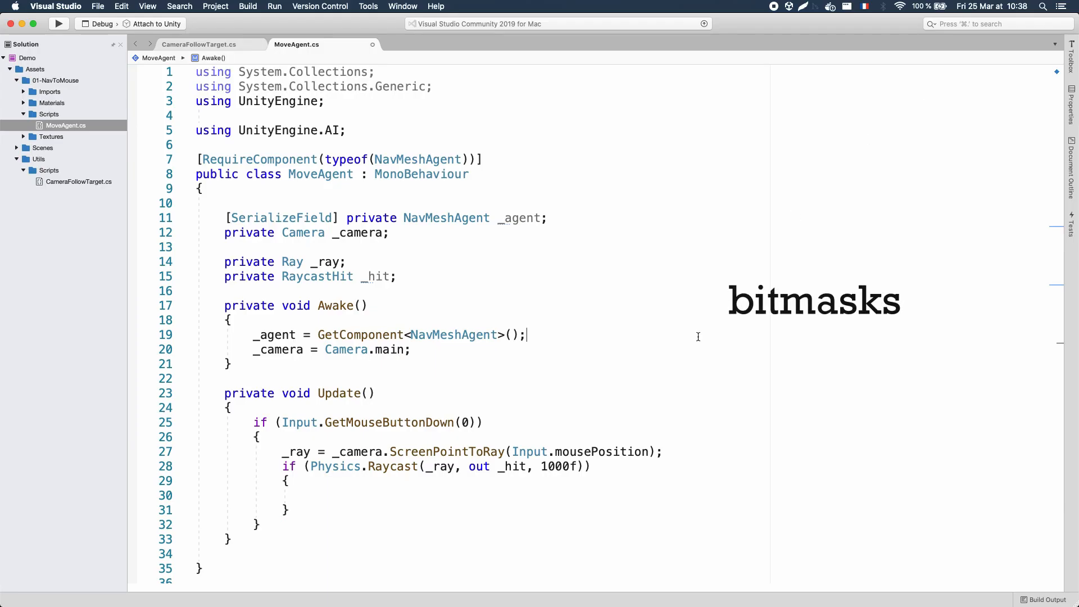
# - Declare a static readonly _GROUND_LAYER mask and set _agent.destination to the hit point
pyautogui.press('Return')
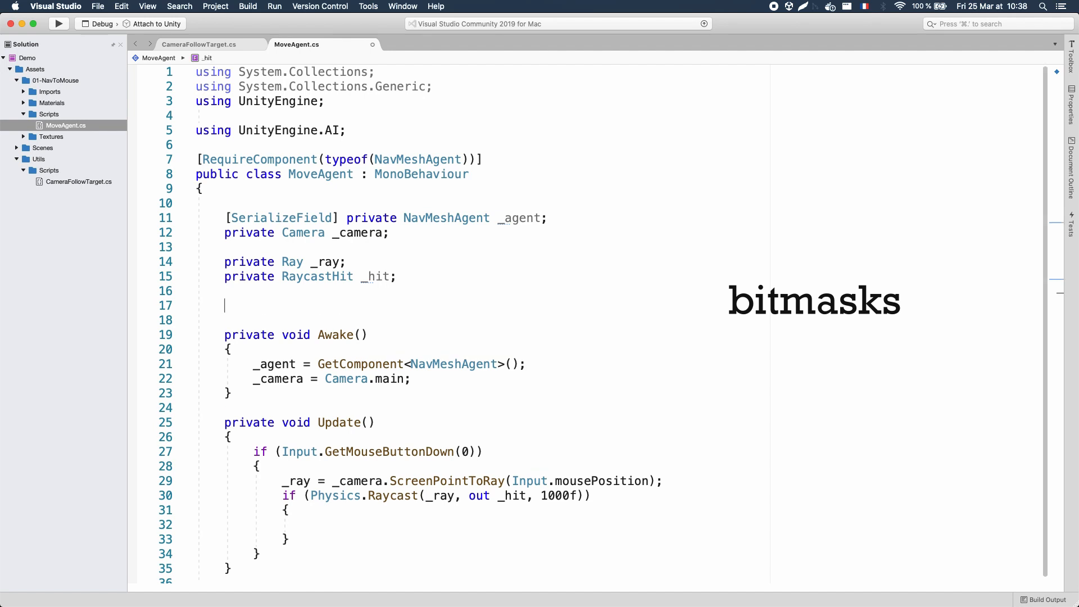
pyautogui.write('private static readonly')
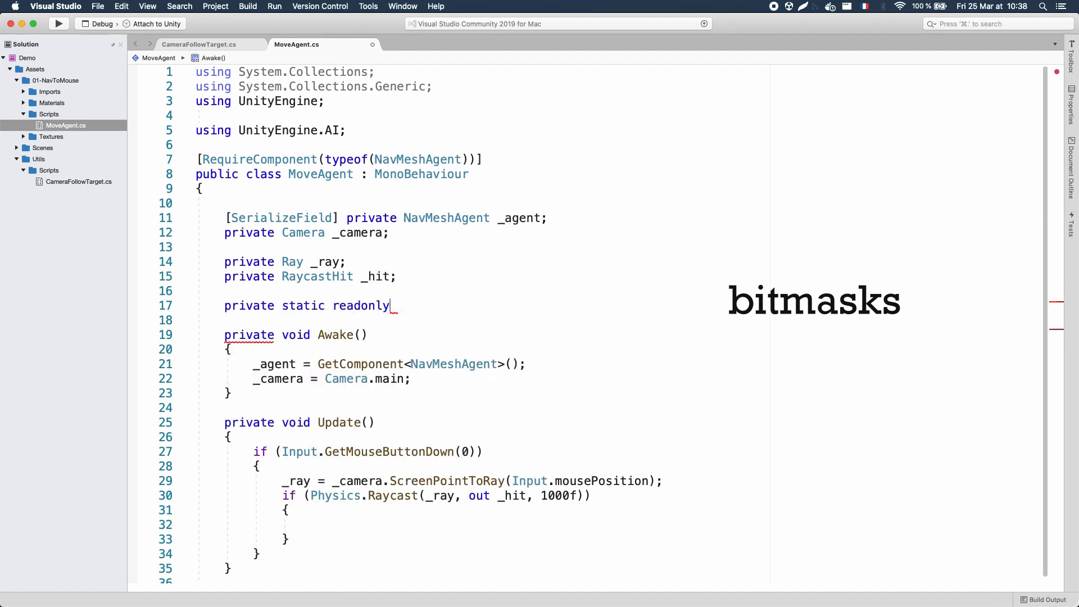
pyautogui.write('int _GROUND_LAYER = 1 << 6;')
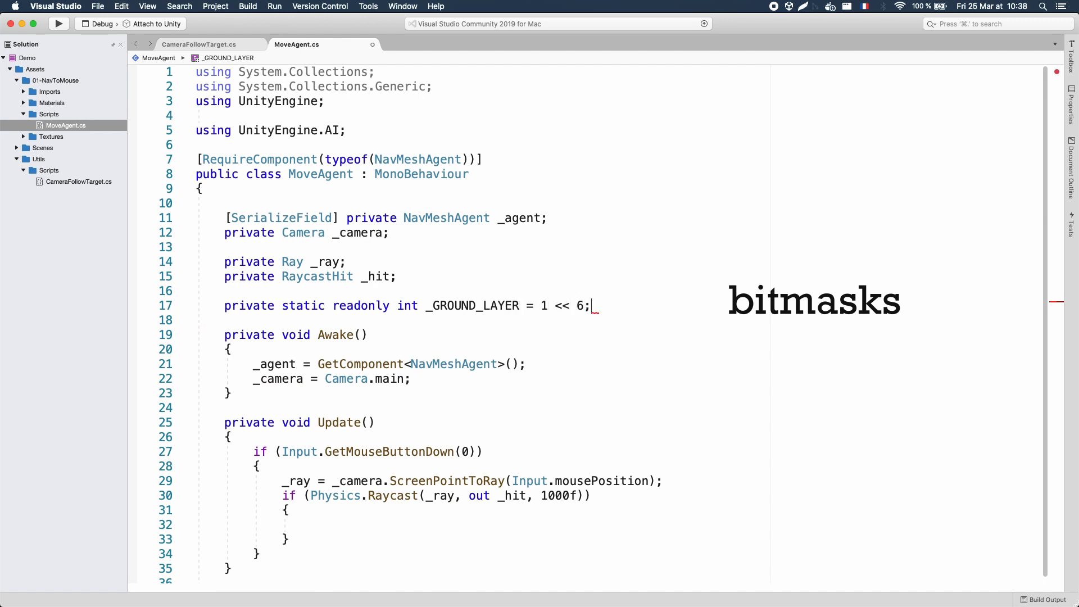
pyautogui.moveTo(420, 306); pyautogui.dragTo(590, 306)
pyautogui.write(', _GROUND_LAYER')
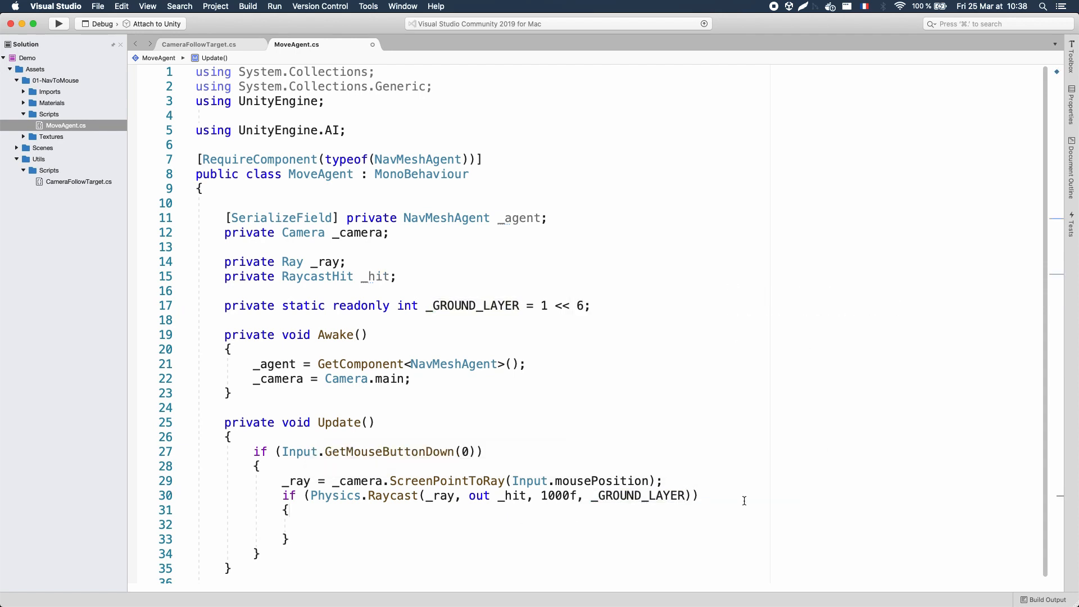
pyautogui.write('_agent')
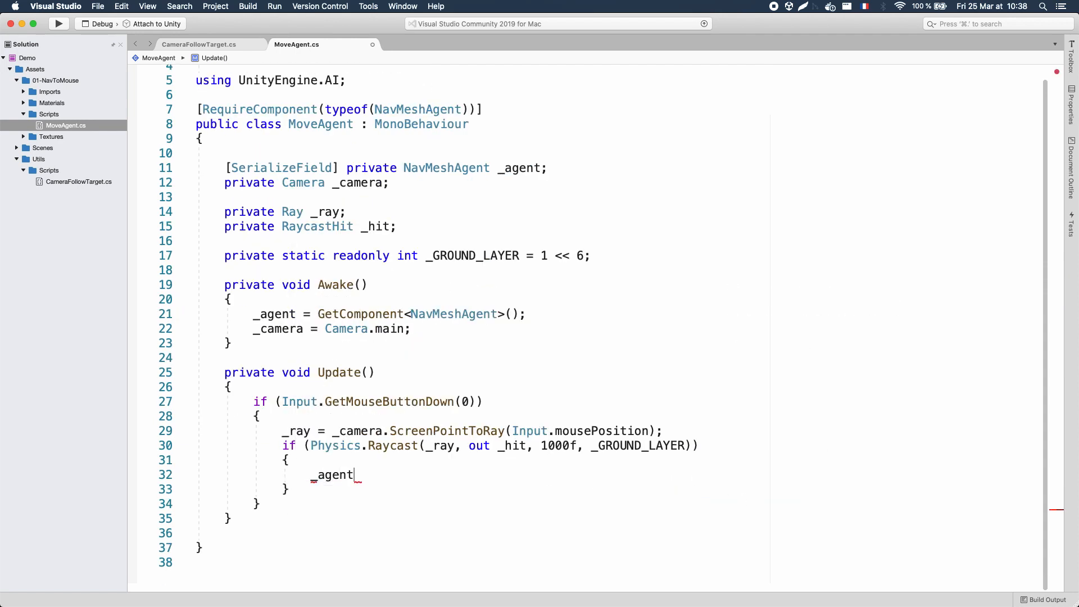
pyautogui.write('.destination = _hit.po')
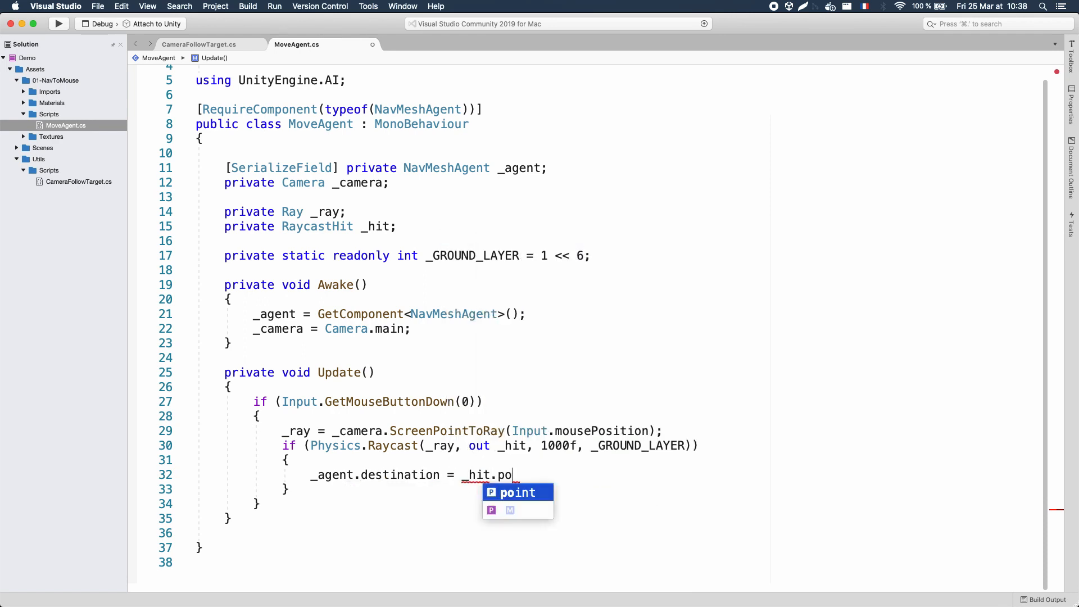